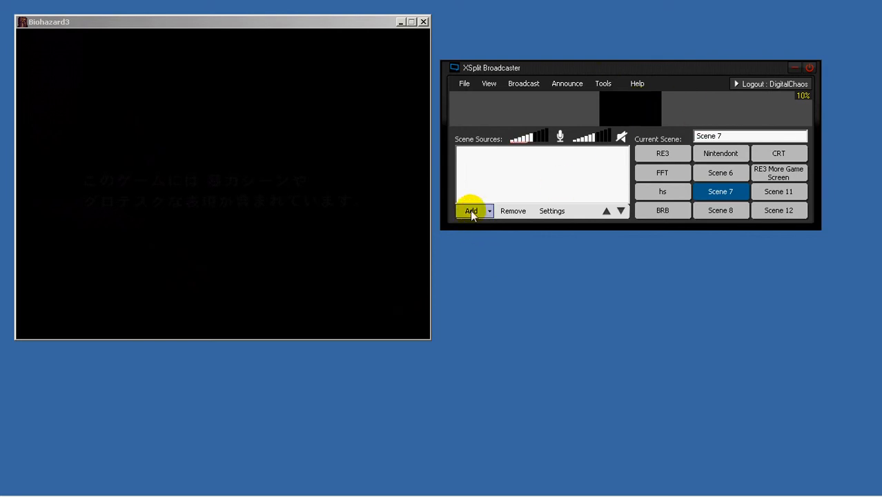
Step: Open the Tools general user settings and close them, keeping the existing values
click(471, 210)
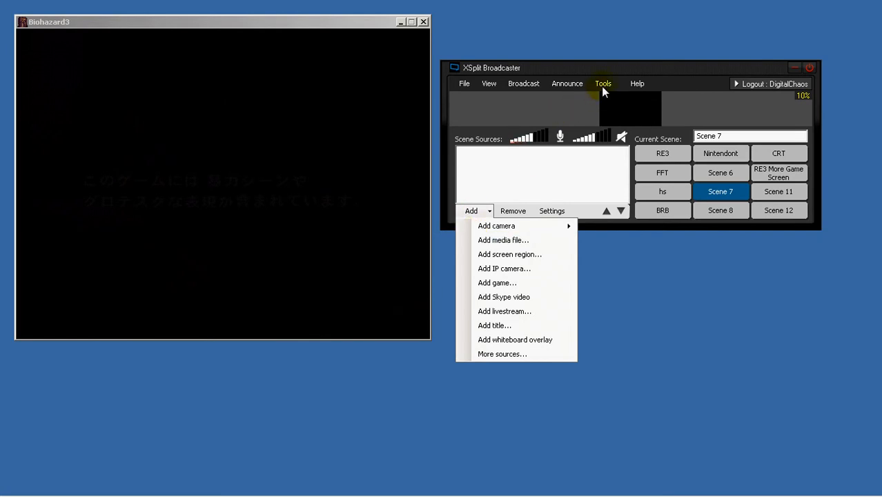
click(603, 82)
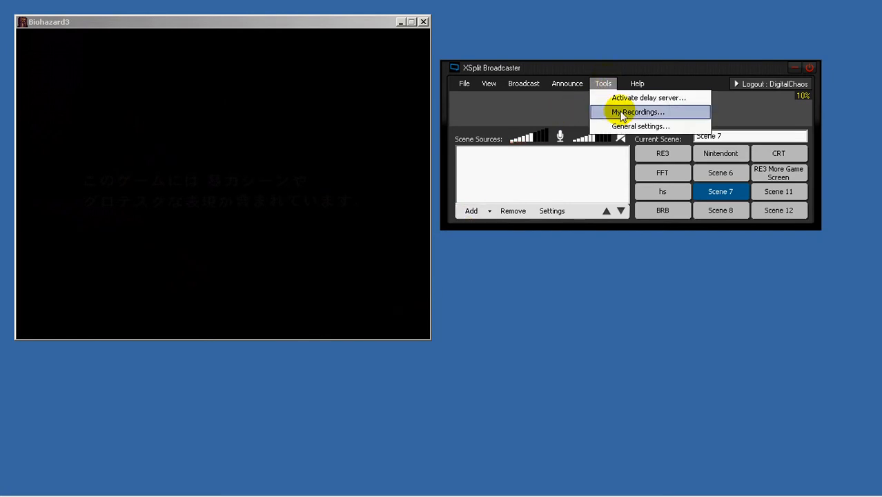
click(640, 125)
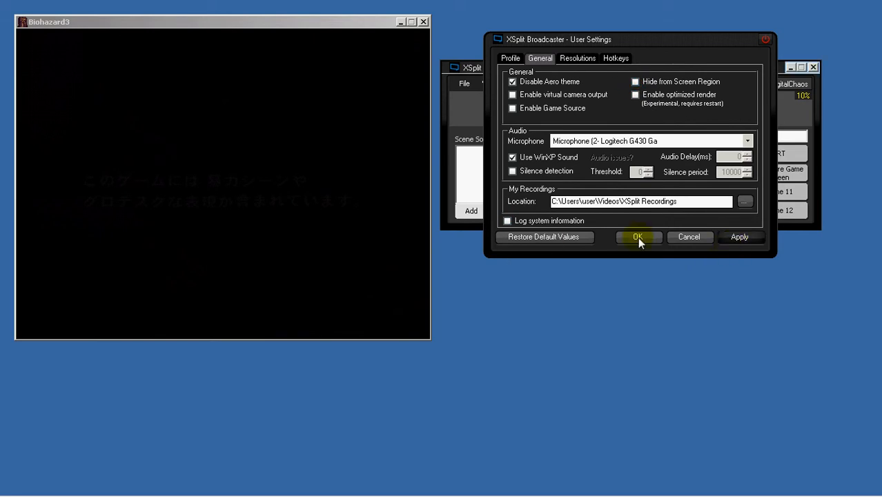
click(637, 237)
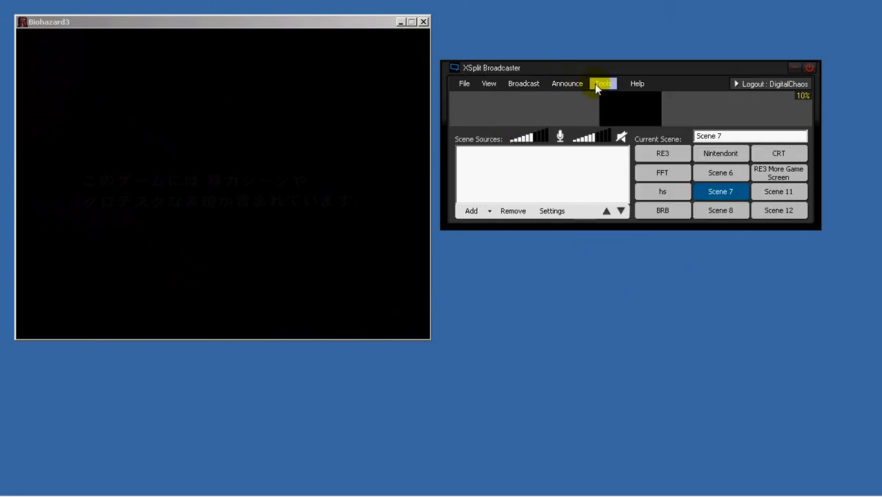
click(602, 83)
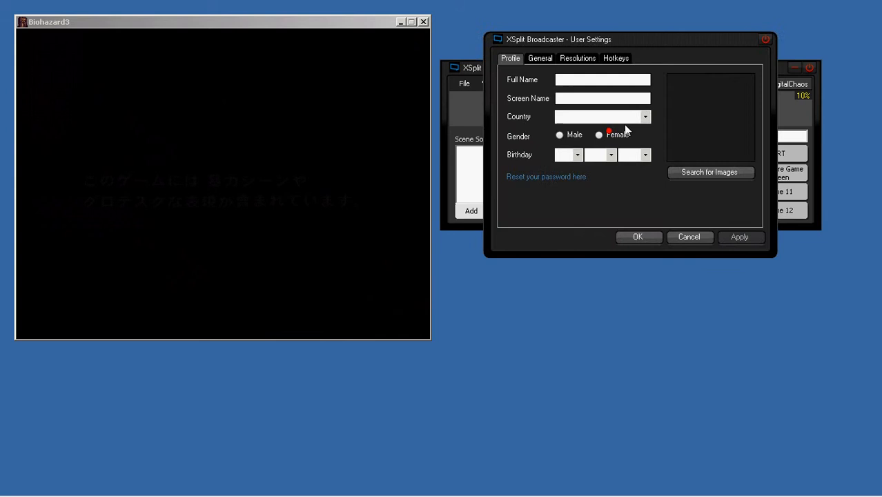
click(540, 58)
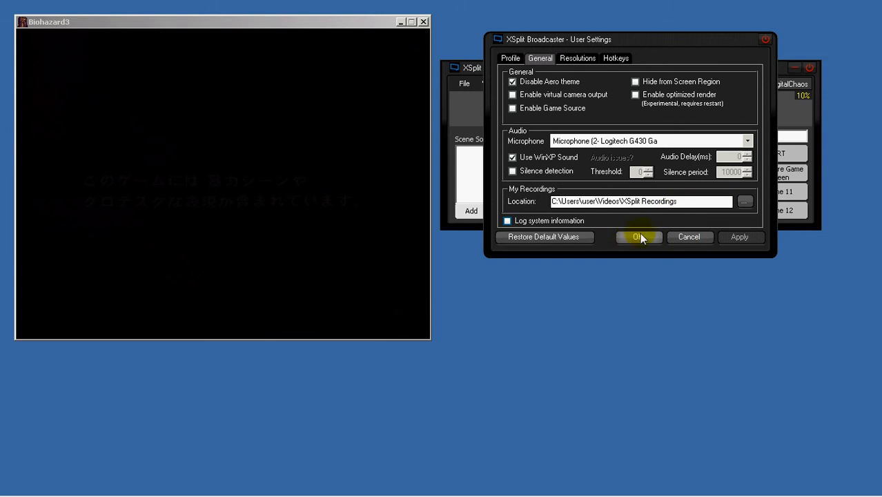
click(637, 237)
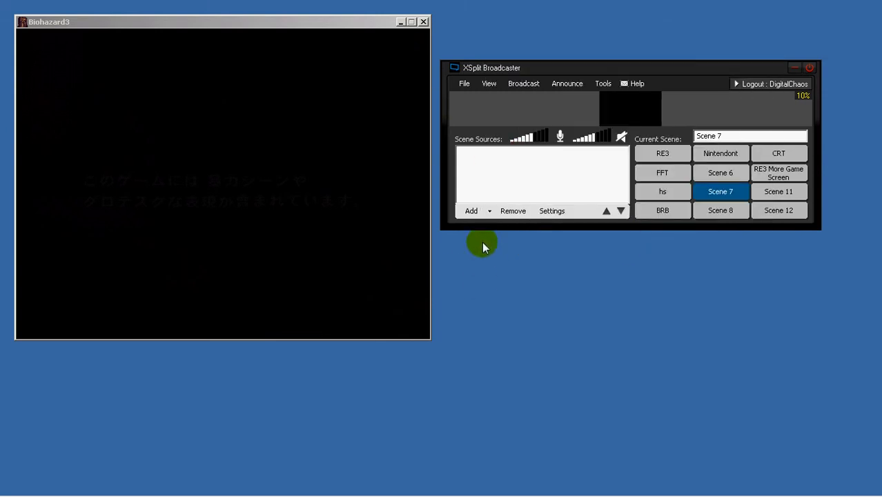
click(14, 487)
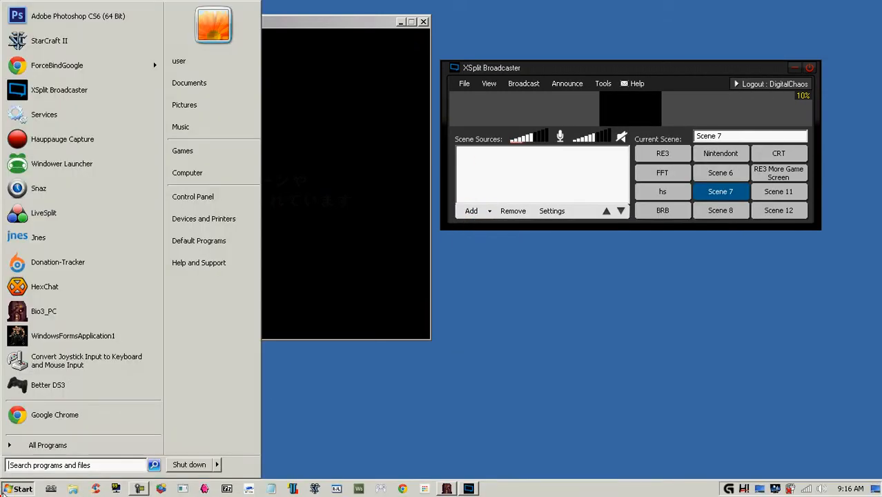
Step: Add resident-evil_00253164.jpg as a media file source in Scene 7
click(471, 211)
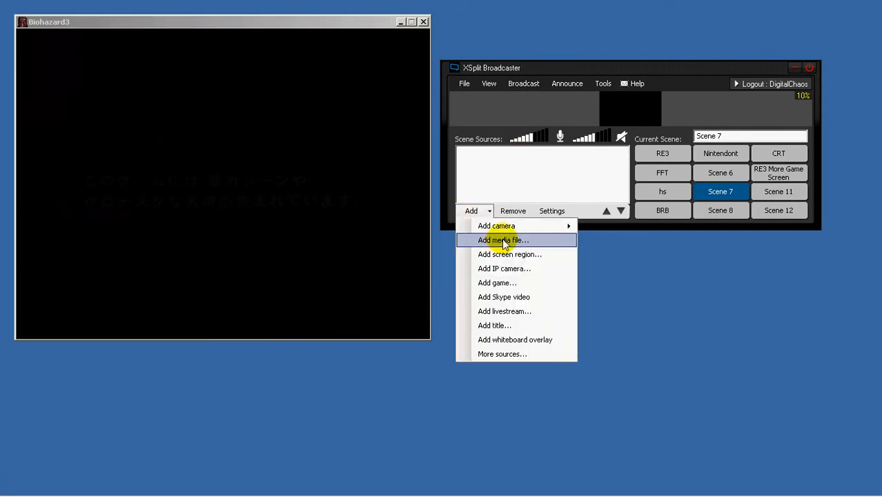
click(503, 239)
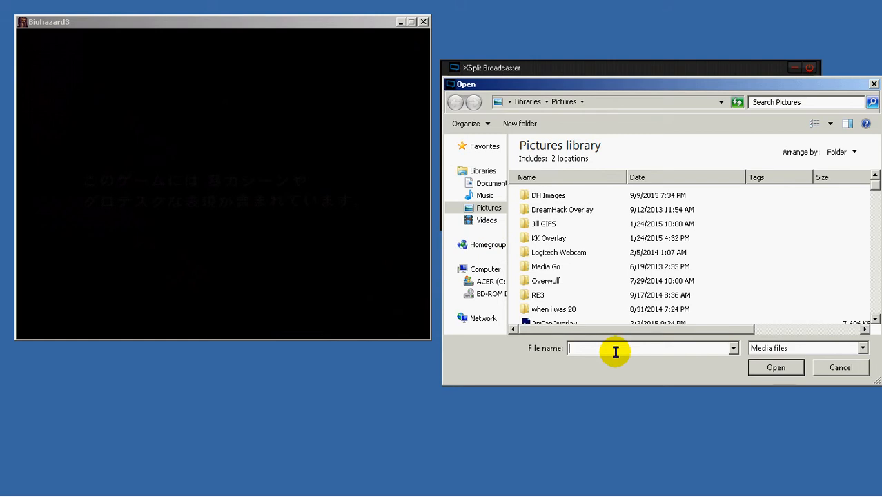
text(R)
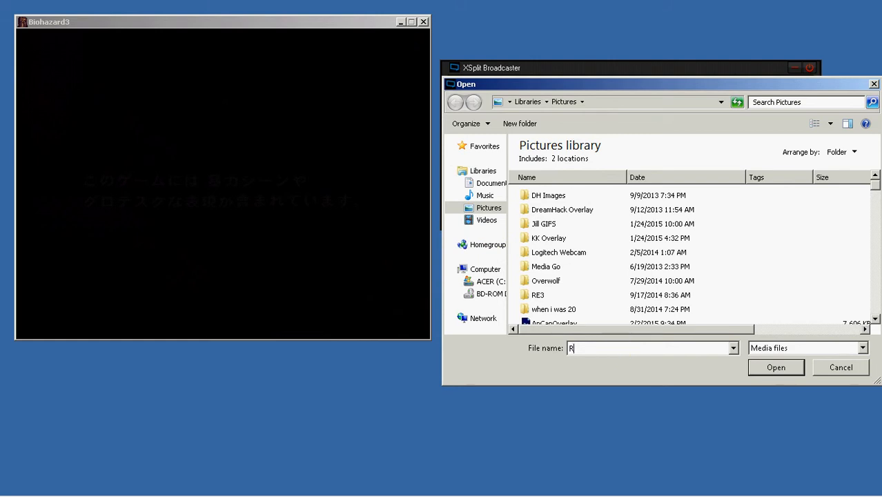
text(e)
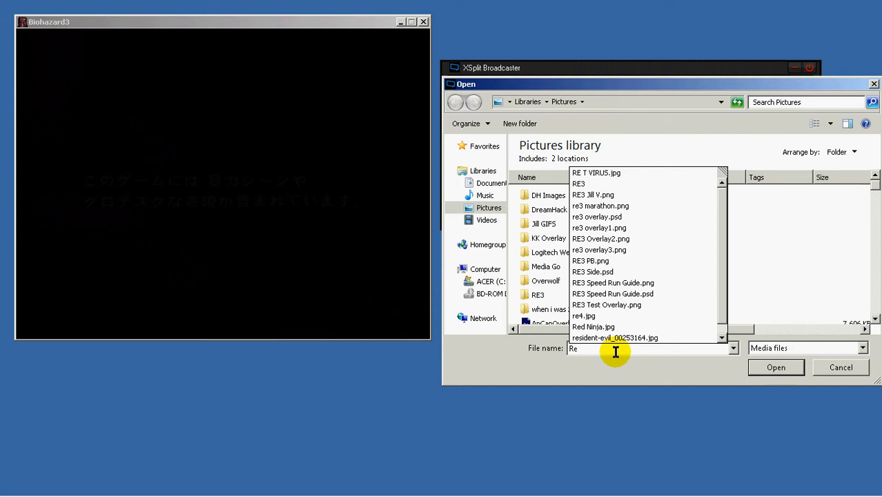
click(599, 250)
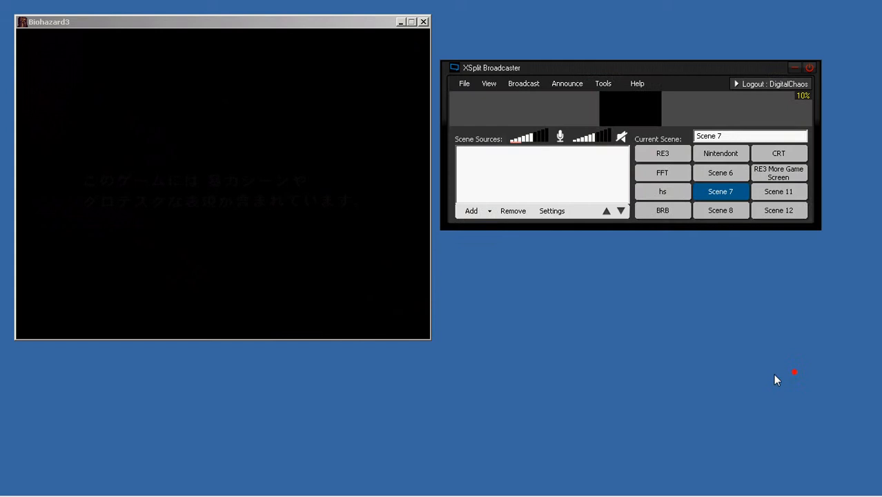
Step: Enlarge the XSplit window so the zombie image fills the visible preview
click(488, 83)
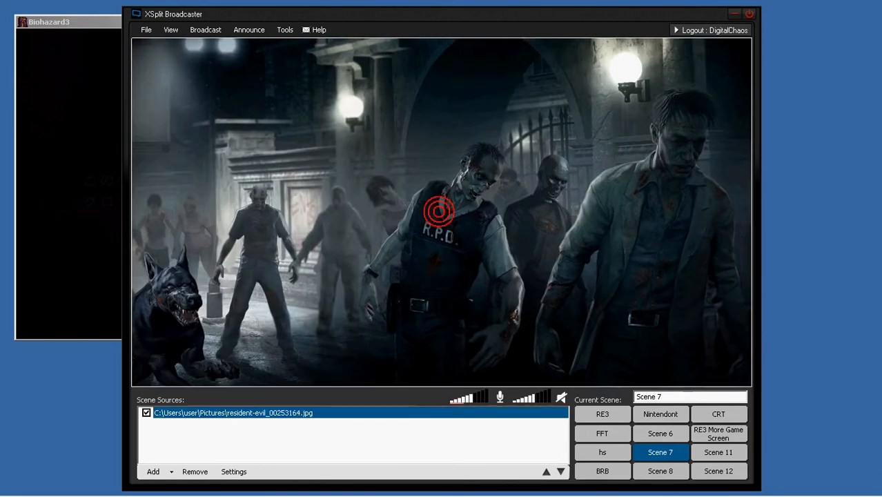
click(438, 211)
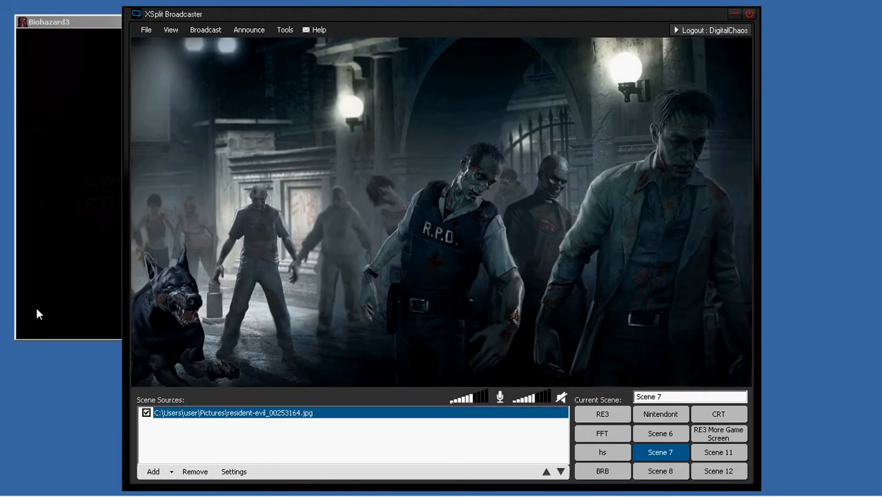
click(8, 488)
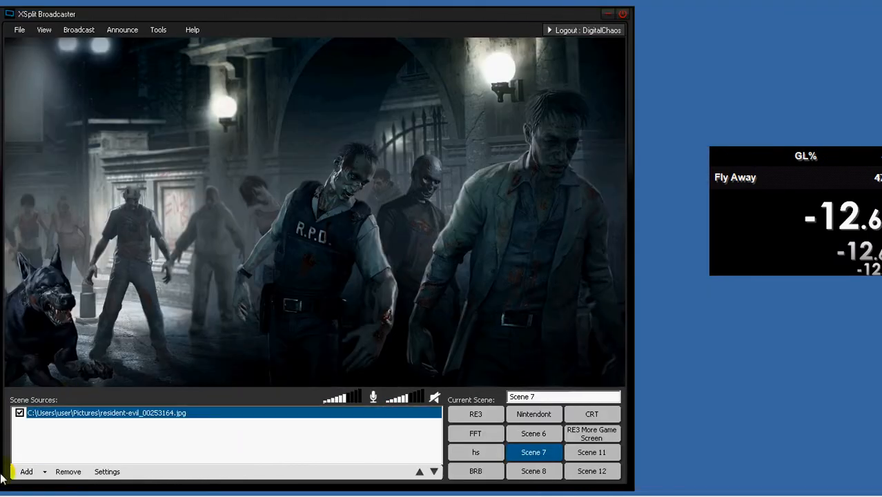
Step: Add the LiveSplit timer window as a source and lock its position
click(26, 471)
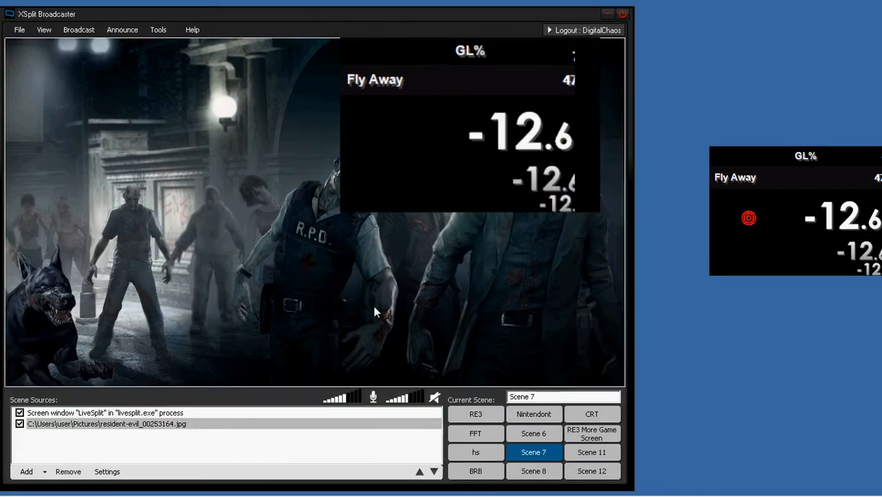
click(104, 412)
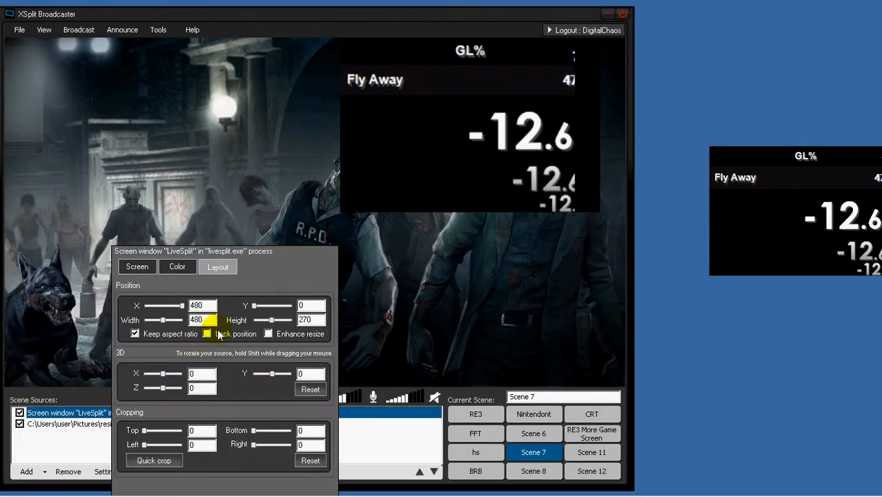
click(177, 266)
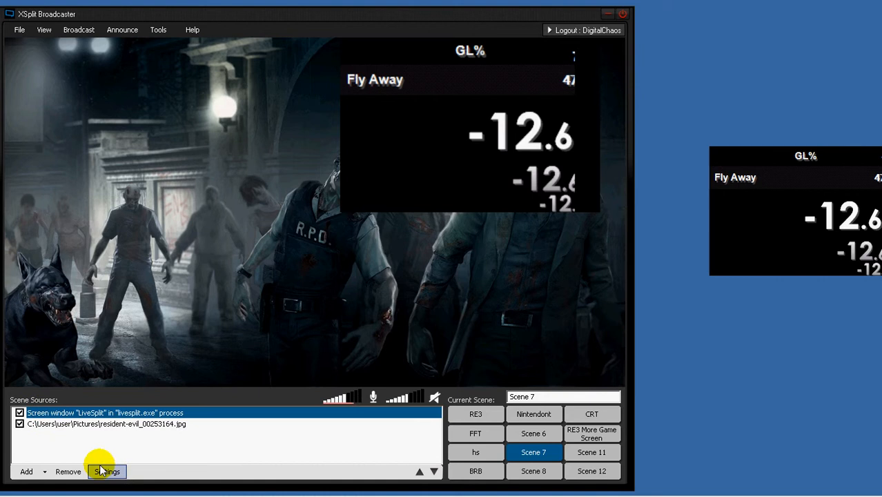
Step: Apply Color Key with antialiasing to the LiveSplit source to hide its black background
click(106, 471)
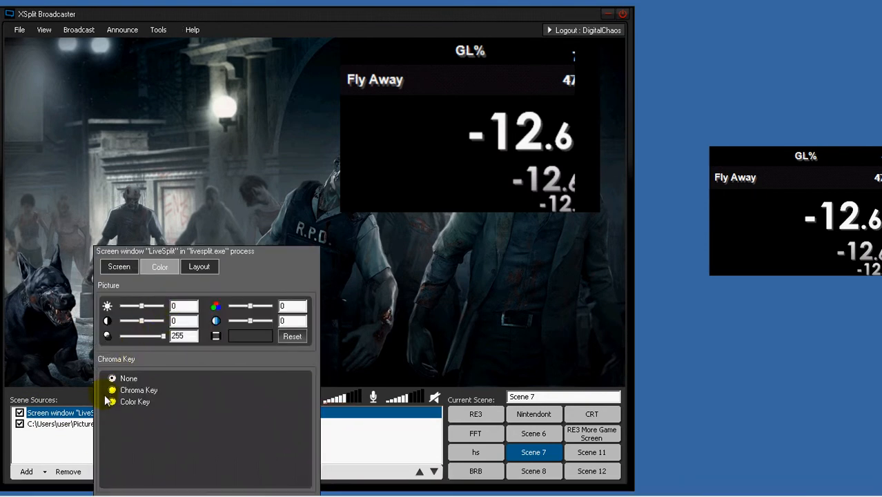
click(112, 402)
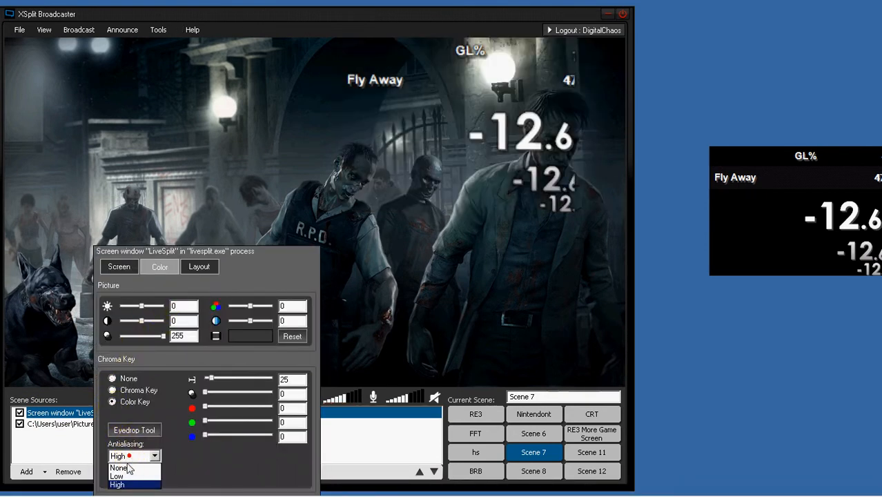
click(119, 467)
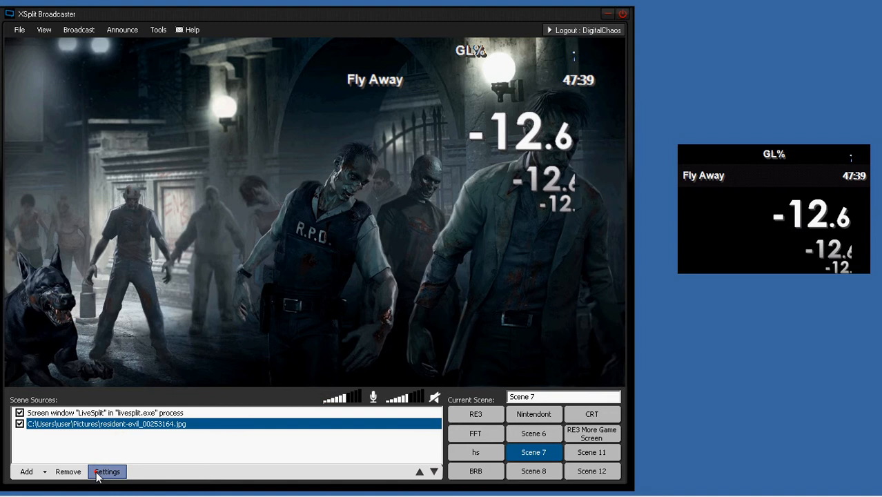
Step: Lower the zombie image's brightness below zero in its Color settings
click(107, 471)
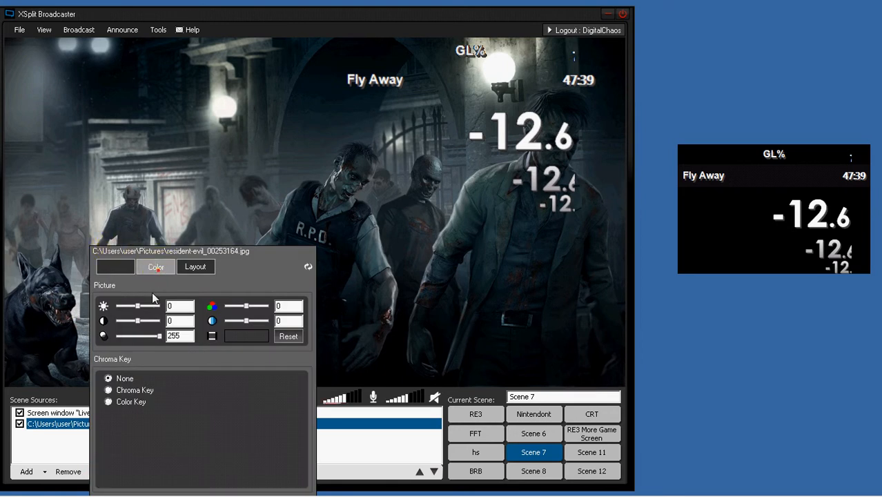
drag(122, 306, 138, 306)
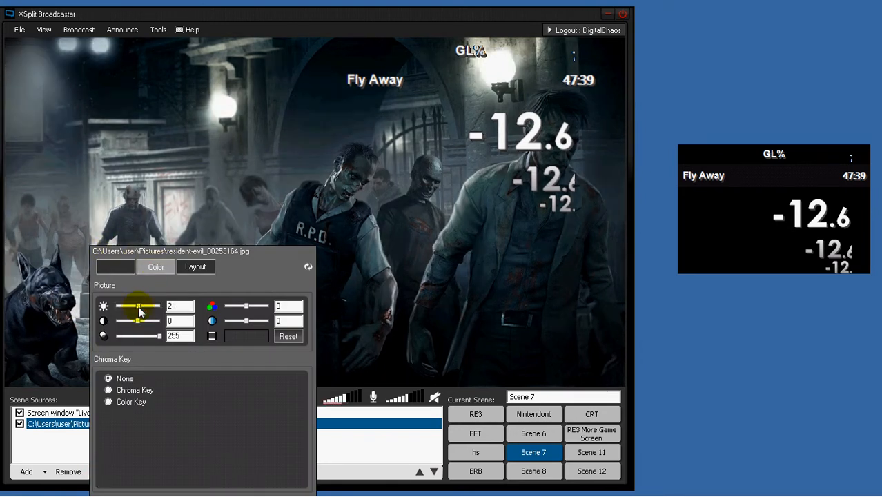
drag(138, 306, 182, 306)
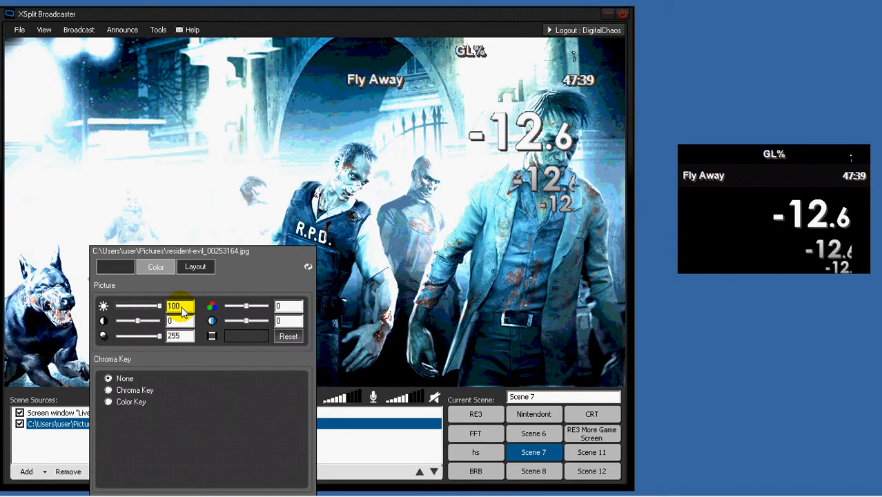
drag(178, 306, 142, 306)
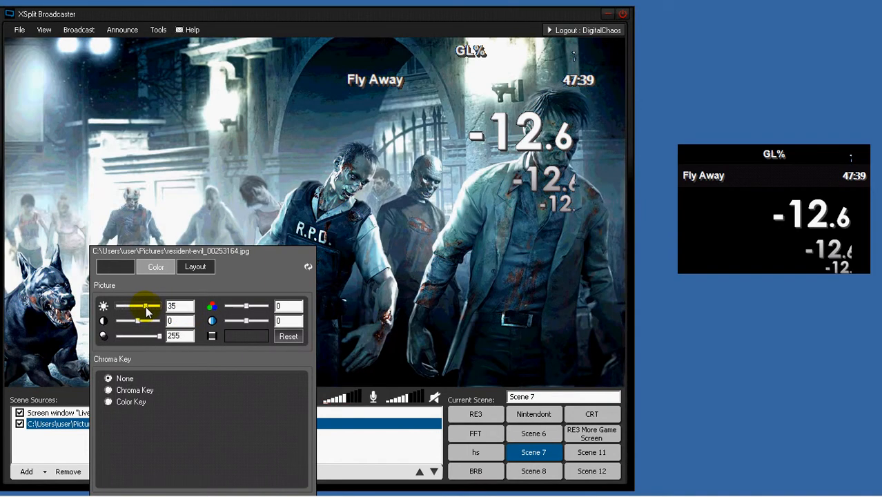
drag(147, 305, 131, 307)
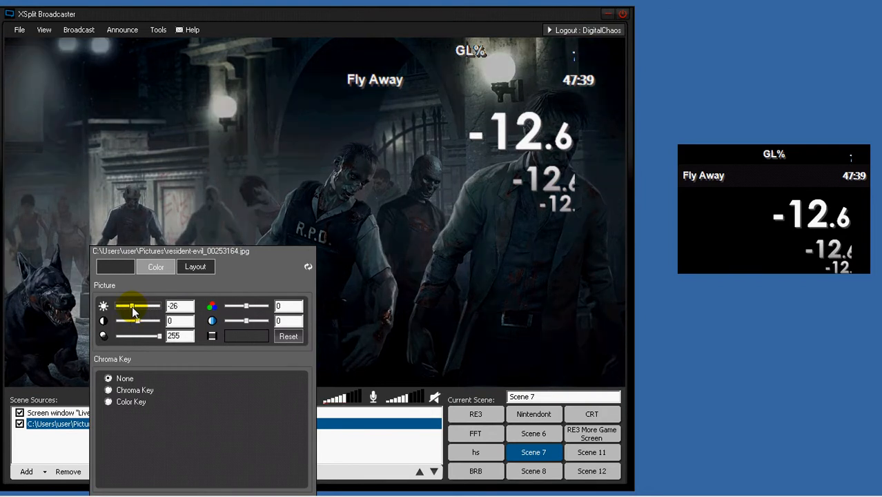
drag(135, 306, 121, 306)
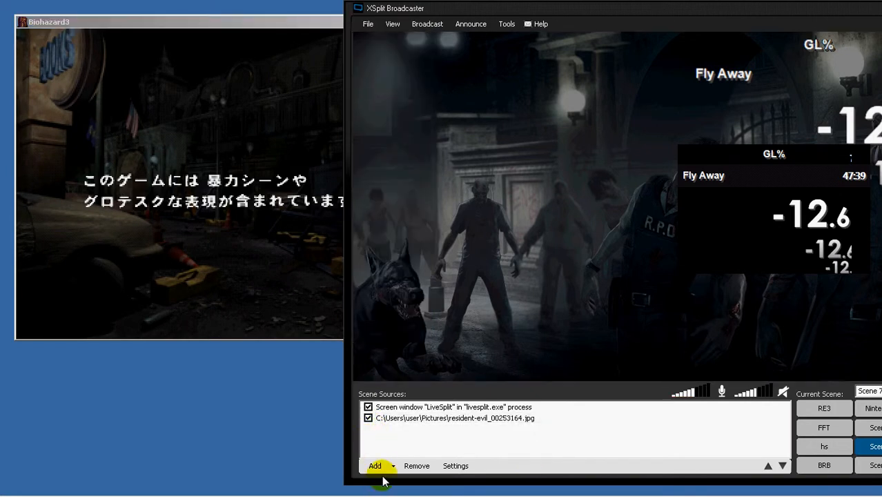
Step: Add the Biohazard3 window capture source, removing the accidental screen region source
click(375, 465)
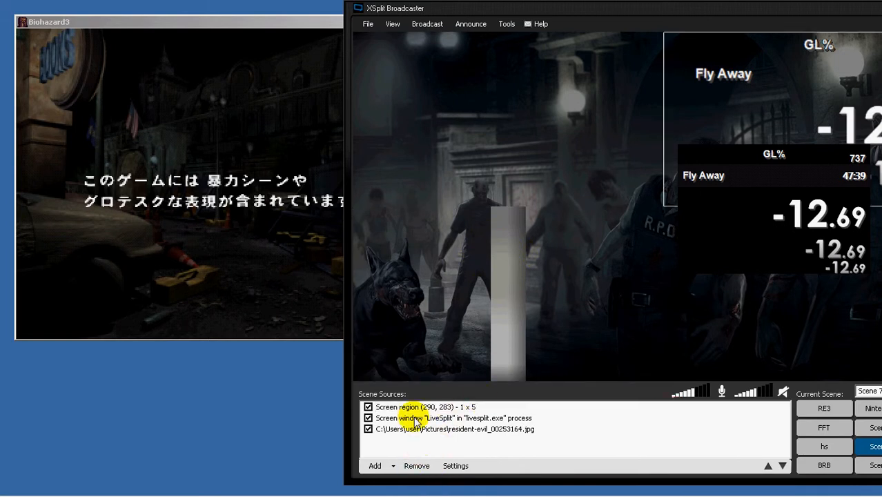
click(374, 465)
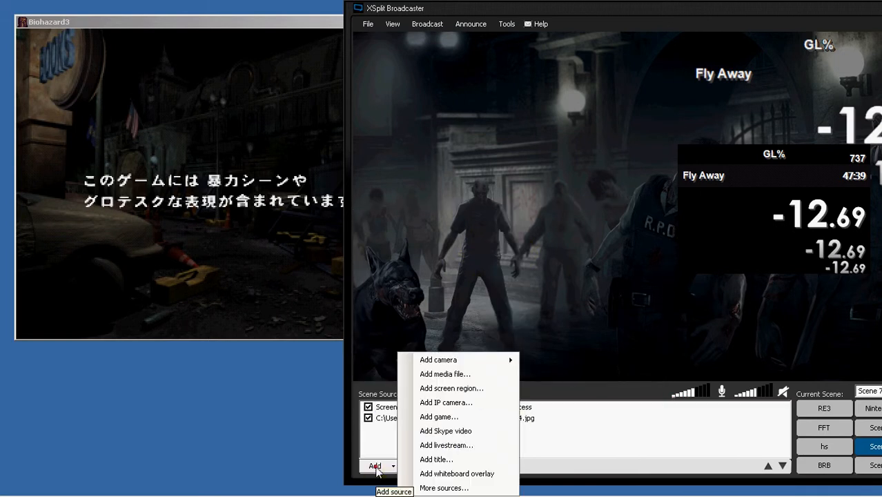
click(375, 465)
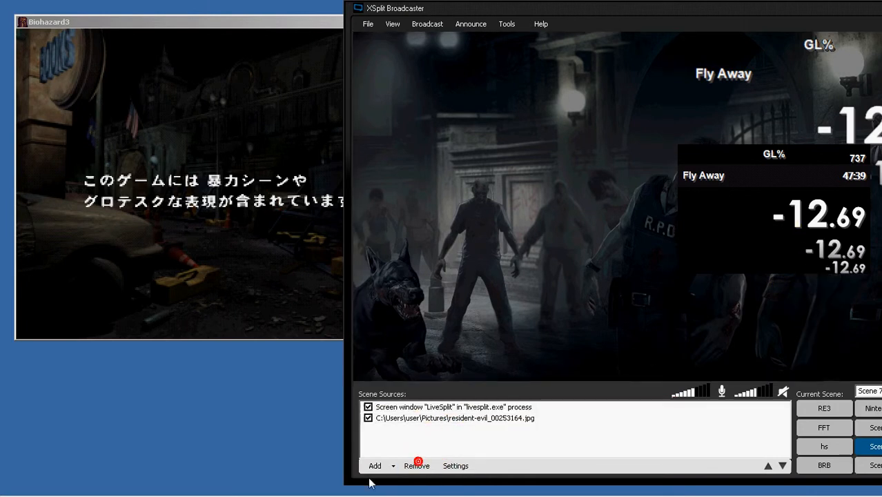
click(375, 465)
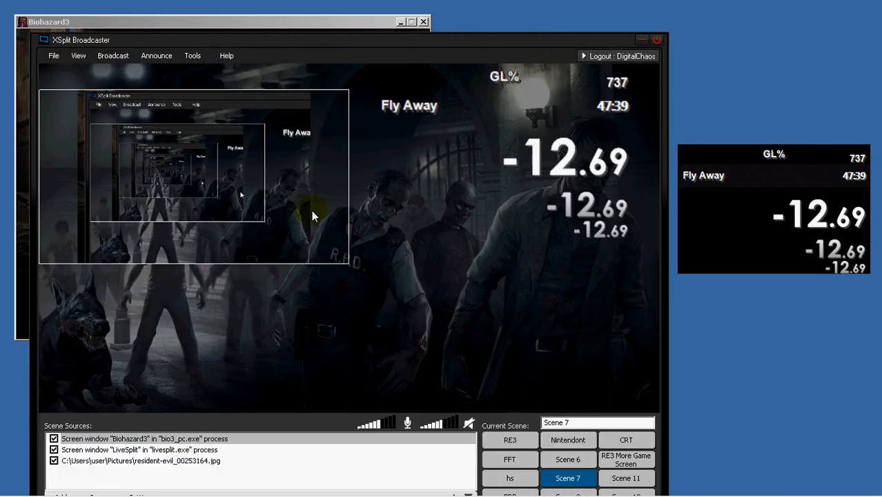
Step: Resize the Biohazard3 capture in the preview to cover the full canvas
click(138, 438)
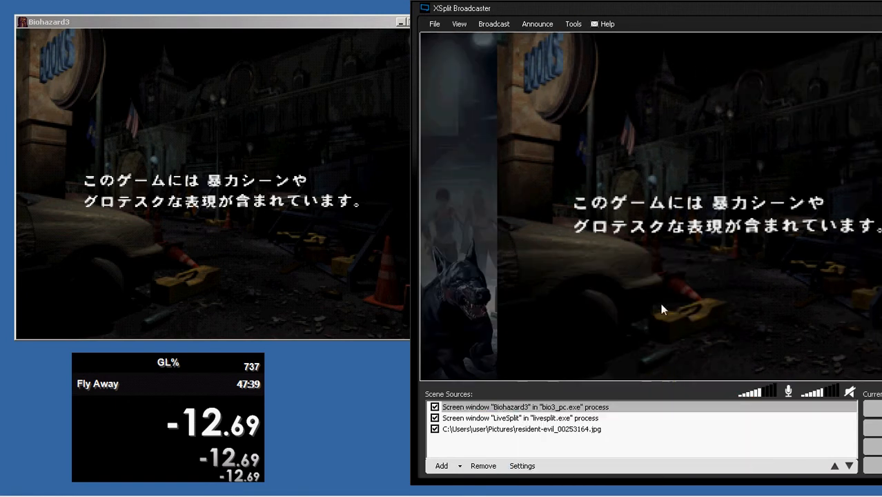
click(524, 407)
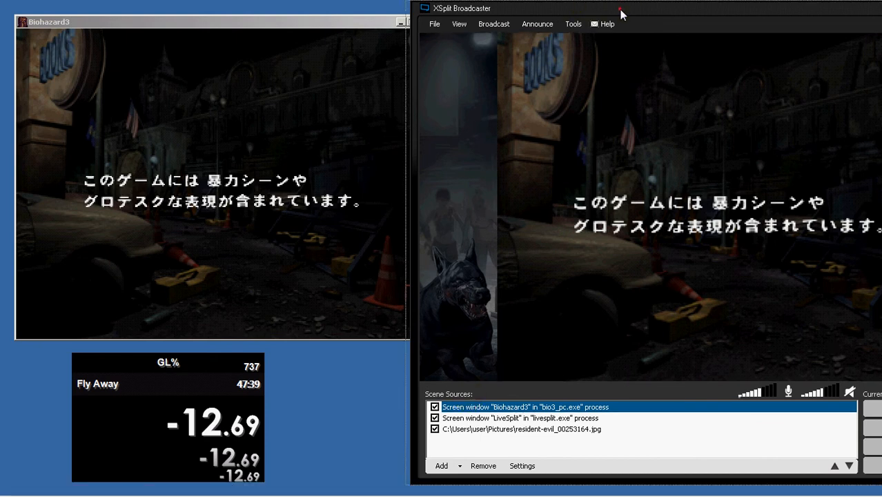